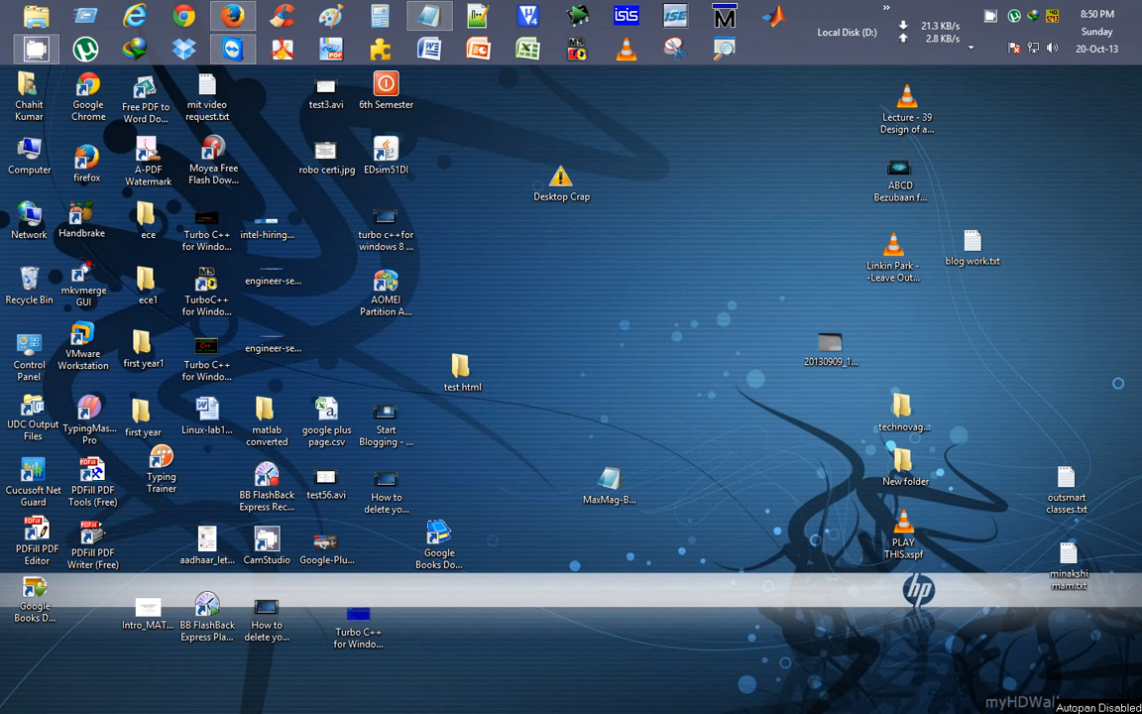
mouse_move(658, 172)
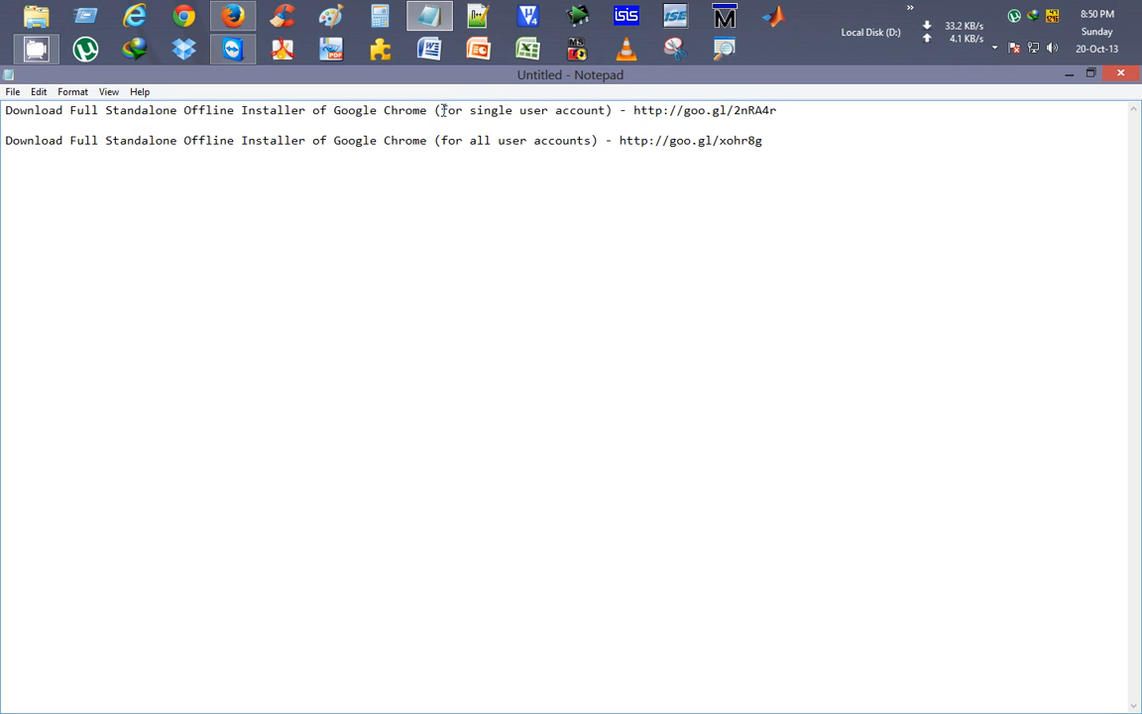
drag(440, 111, 599, 111)
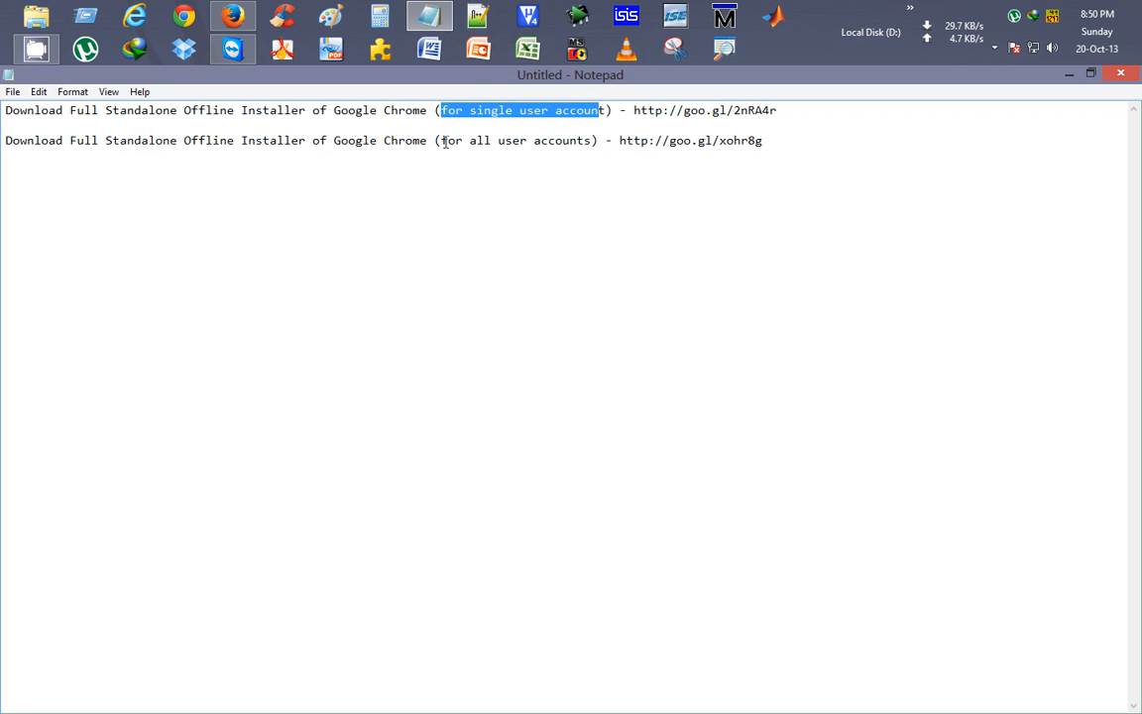
click(594, 139)
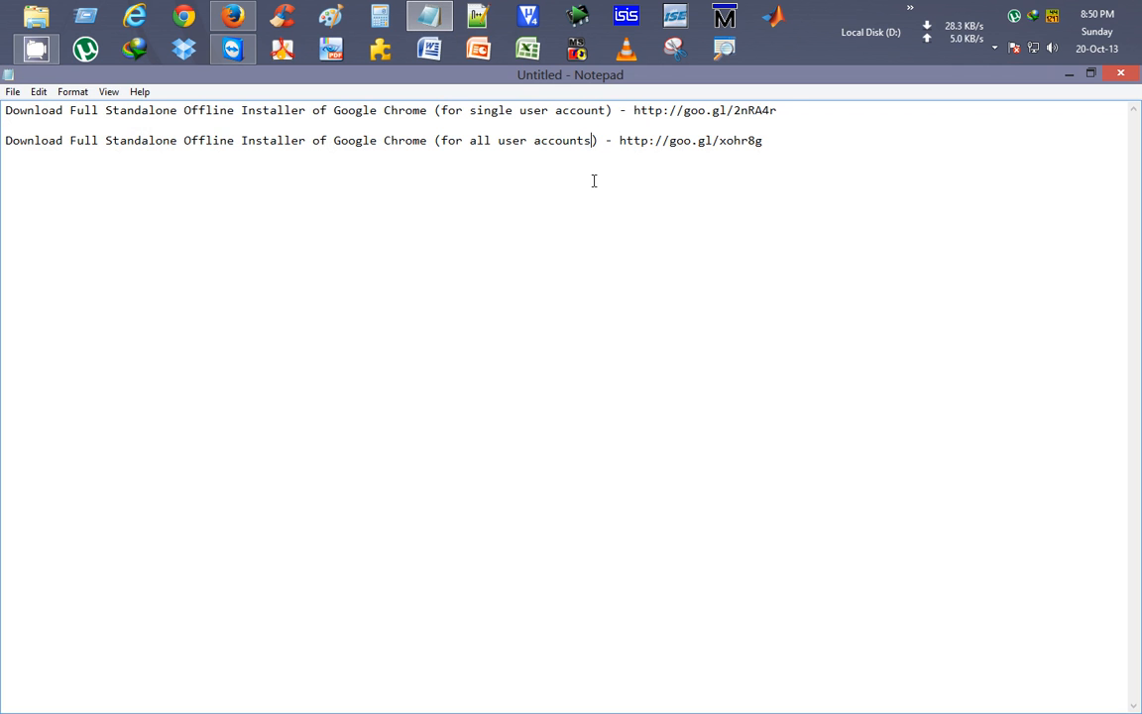
drag(706, 111, 783, 111)
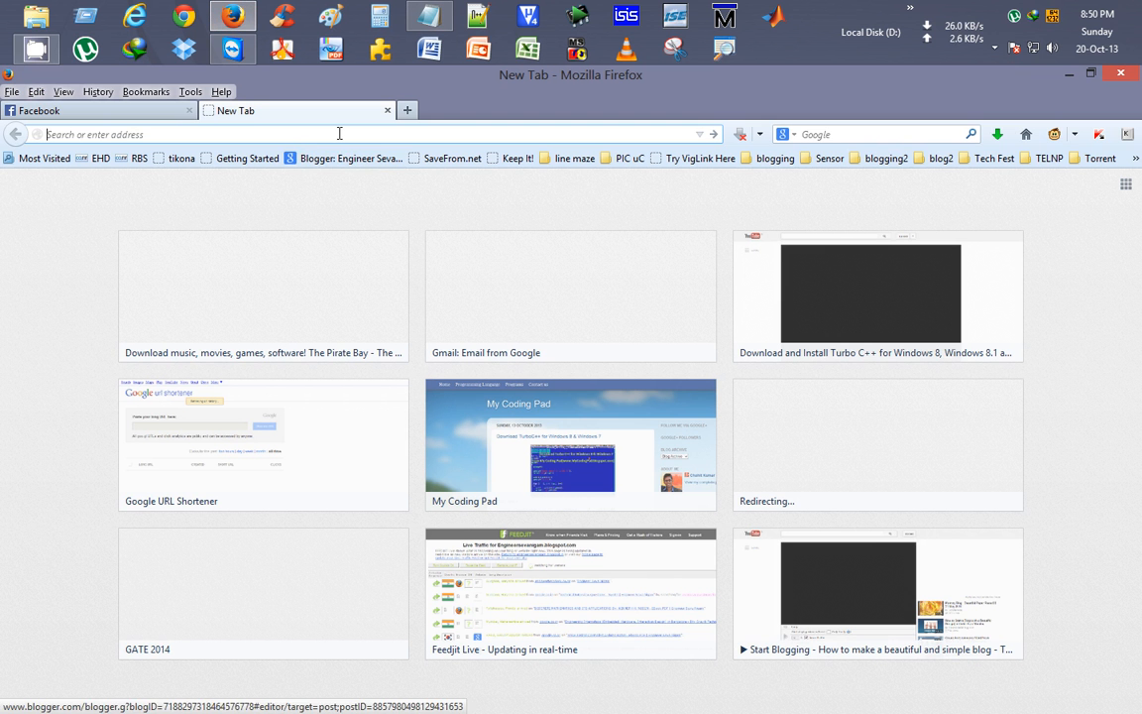
- Go to goo.gl/2nRA4r and accept the terms to start the ChromeStandaloneSetup.exe download
text(goo.gl/2nRA4r)
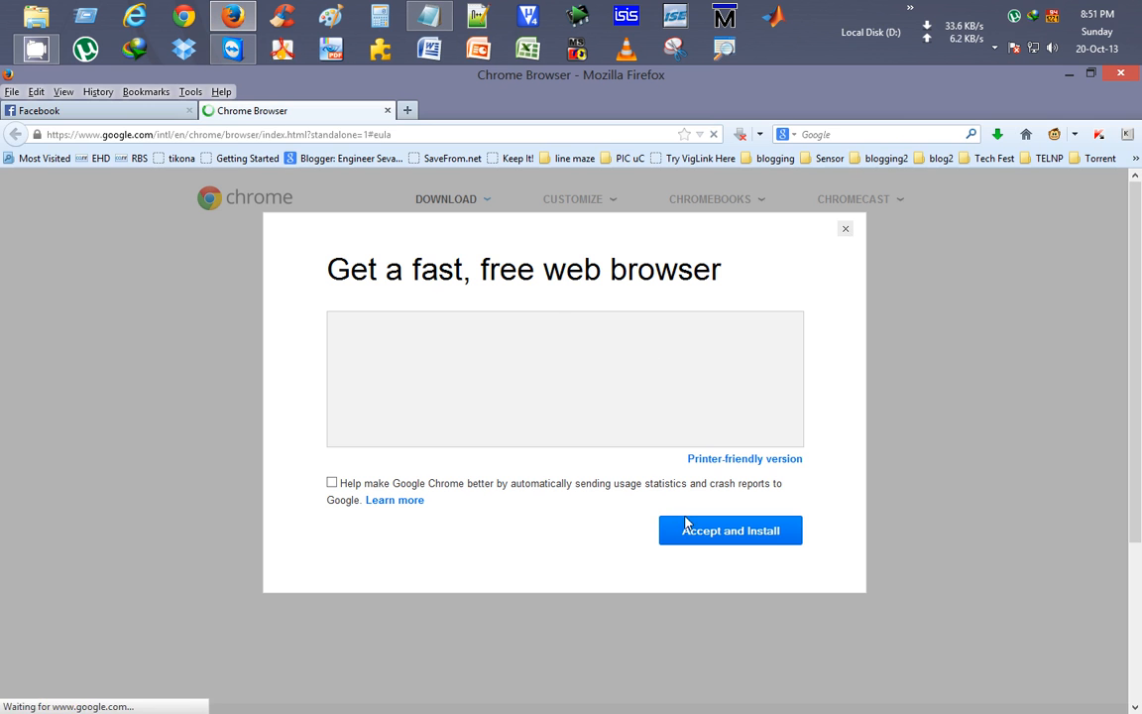
click(729, 532)
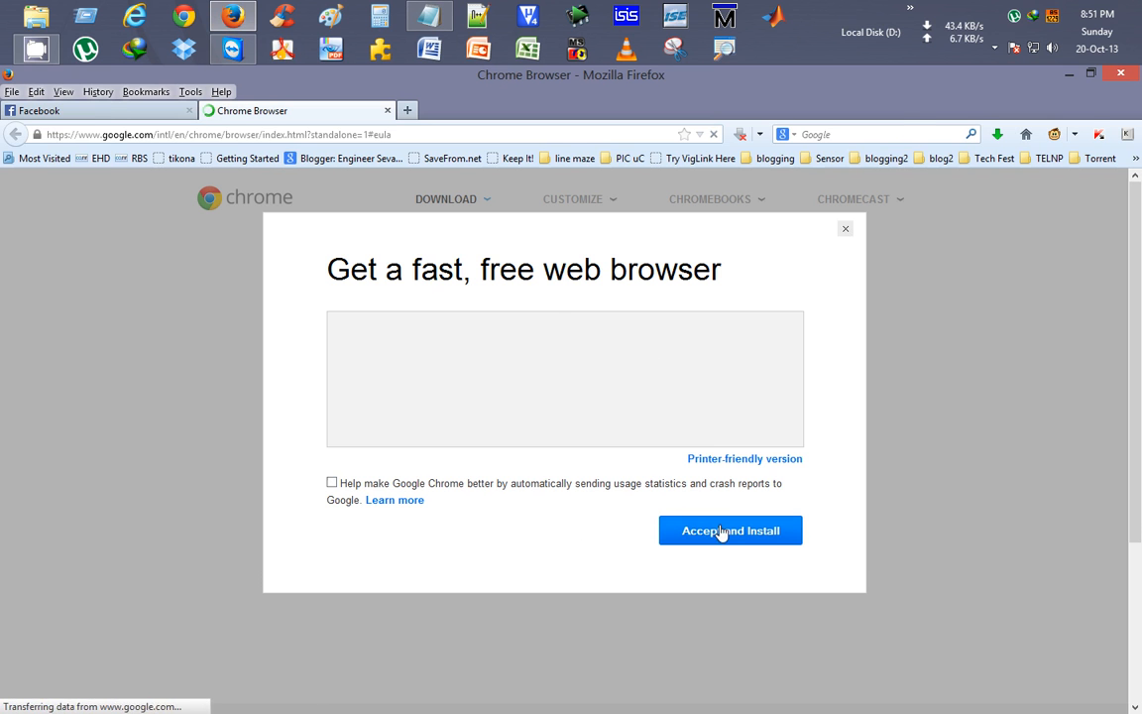
click(730, 531)
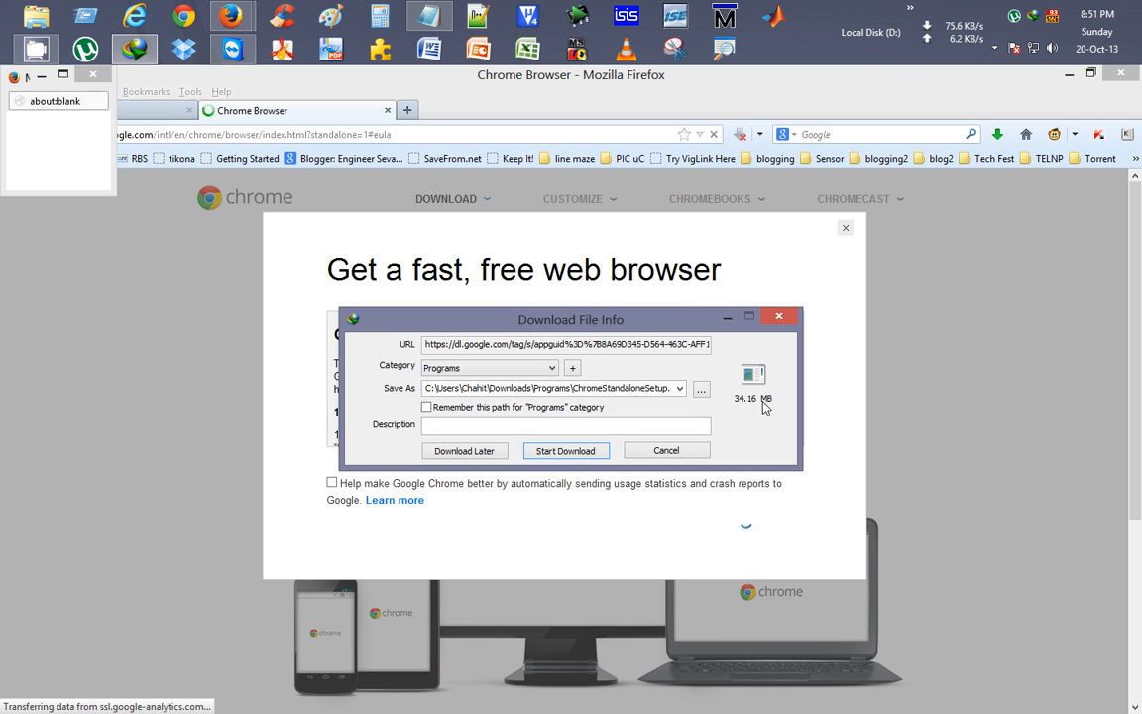
- Dismiss the IDM download prompt and select the all-user-accounts link in Notepad
click(666, 450)
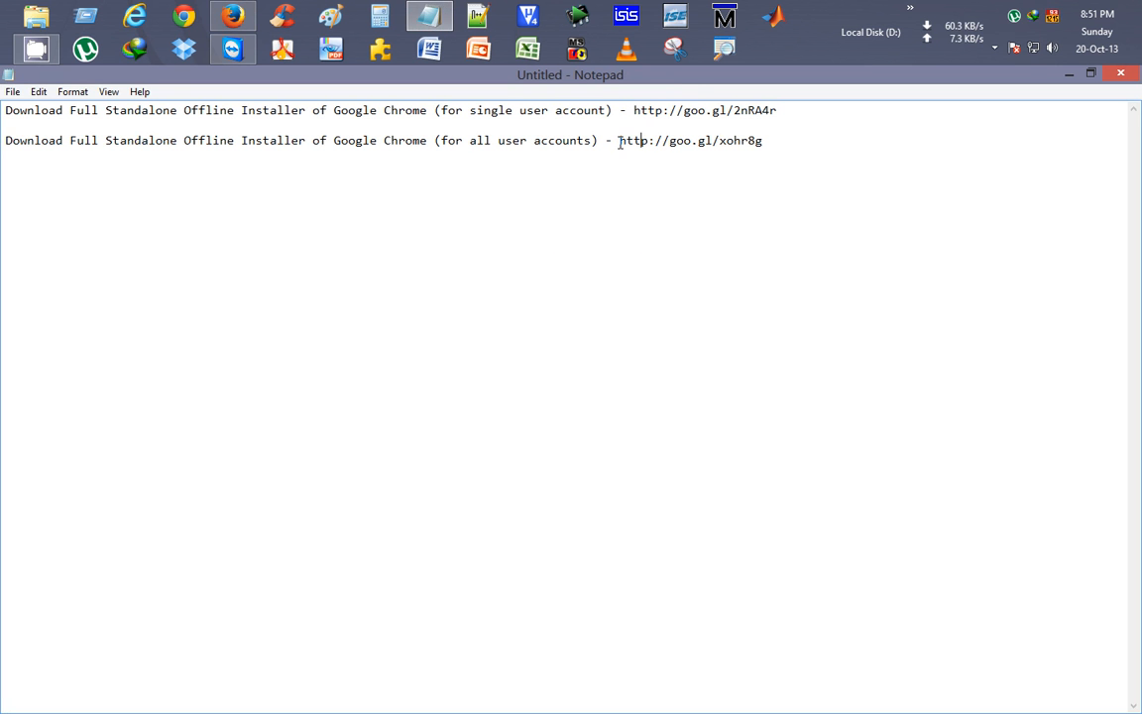
drag(618, 139, 761, 138)
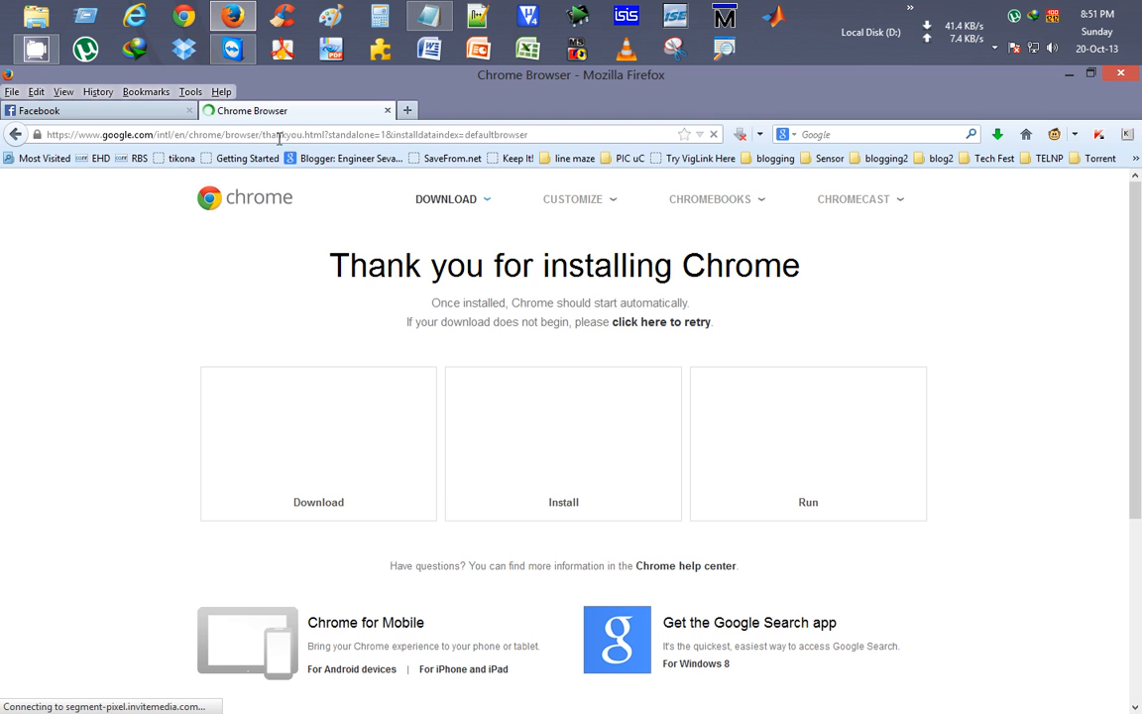
- Start the all-users Chrome installer download from the second link, then cancel it and its IDM notice
click(287, 135)
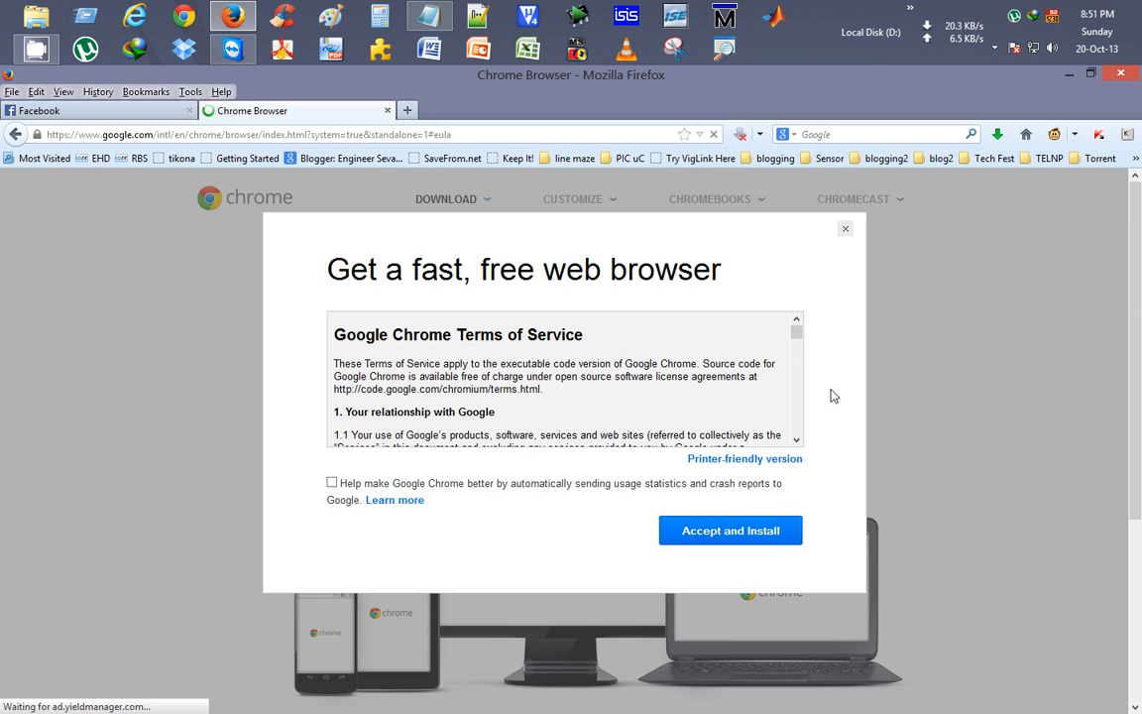
scroll(down, 3)
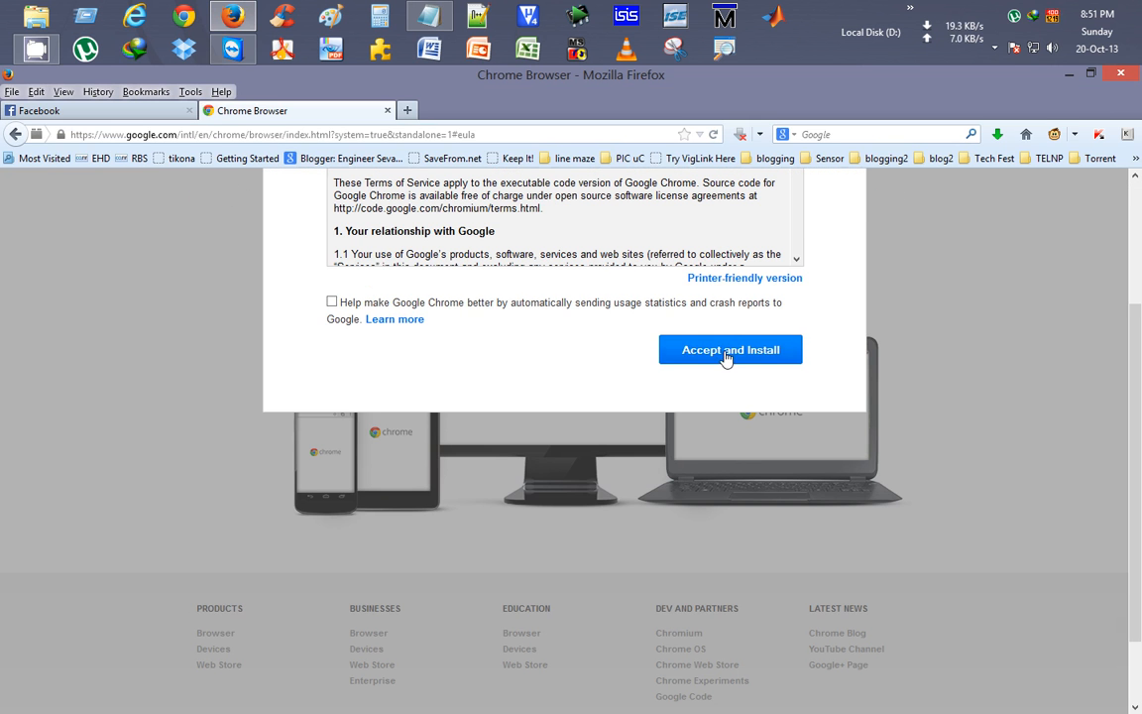
click(729, 349)
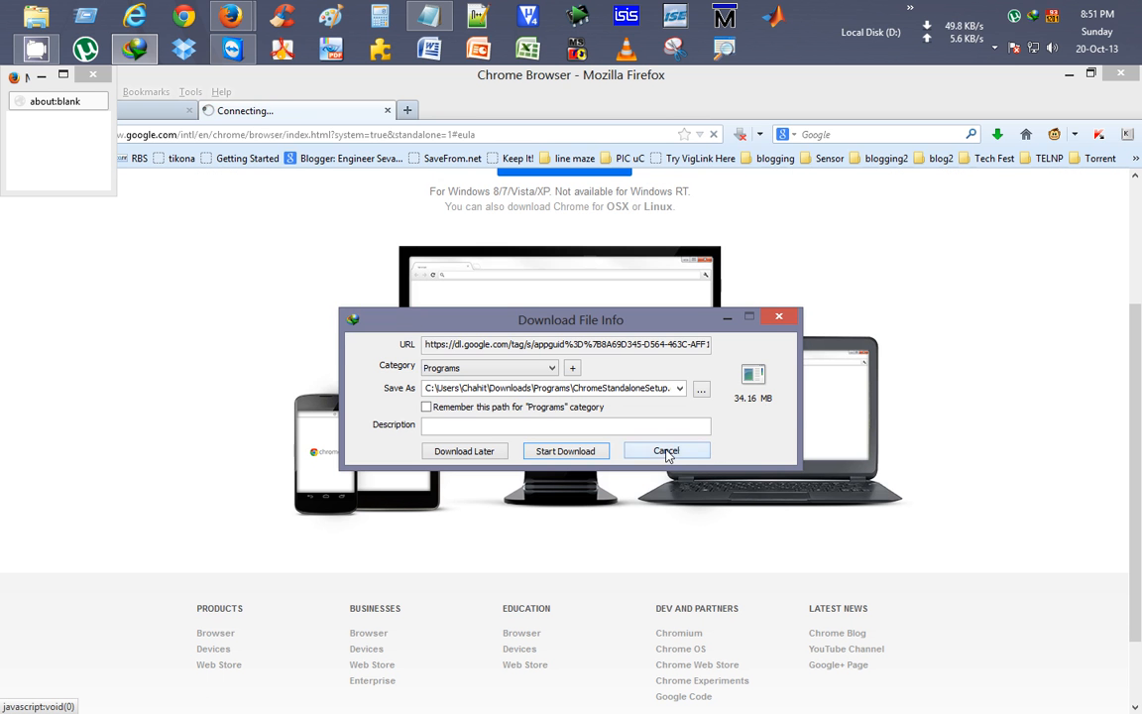
click(666, 452)
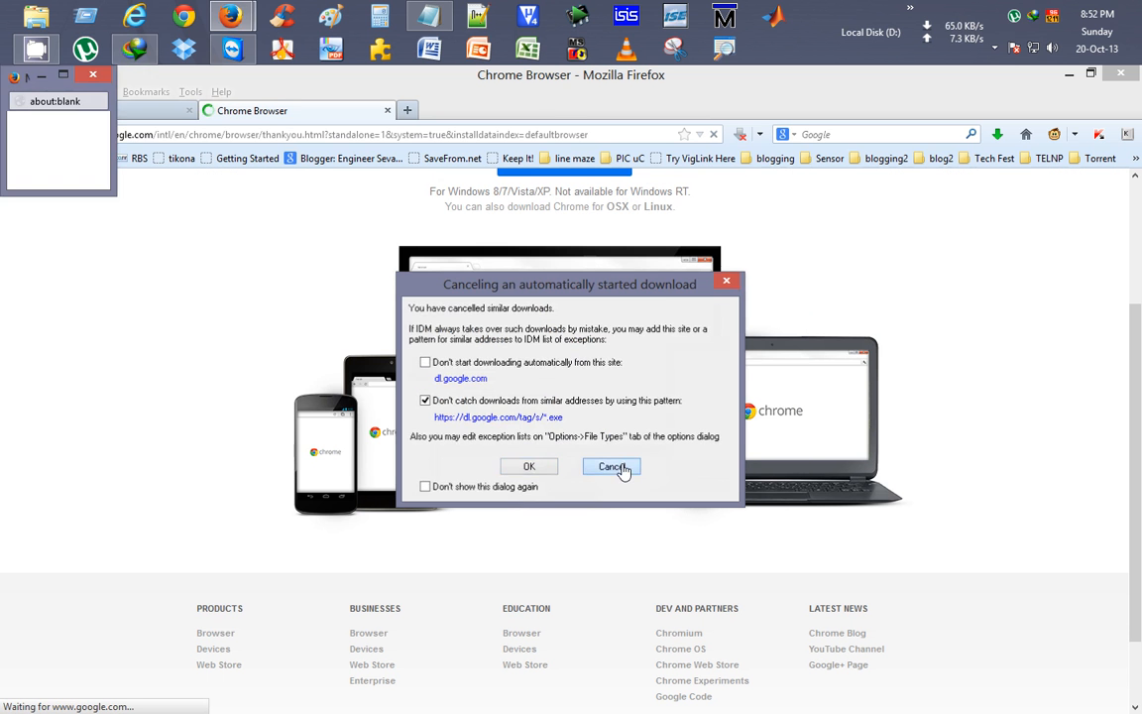
click(611, 467)
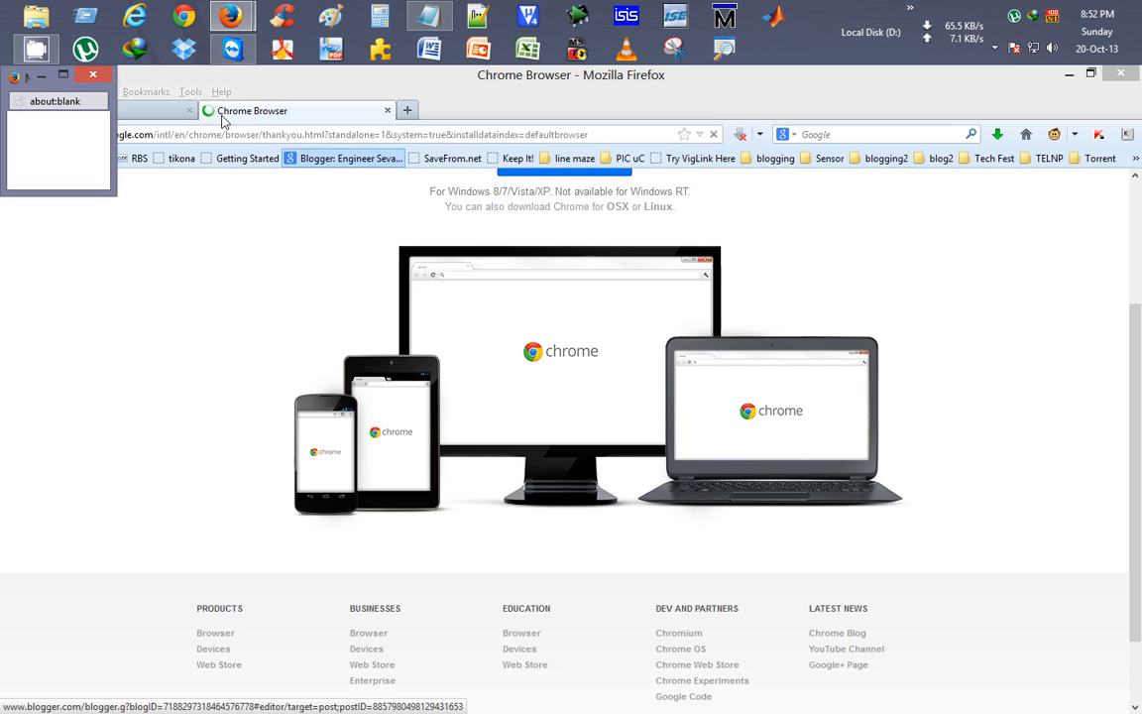